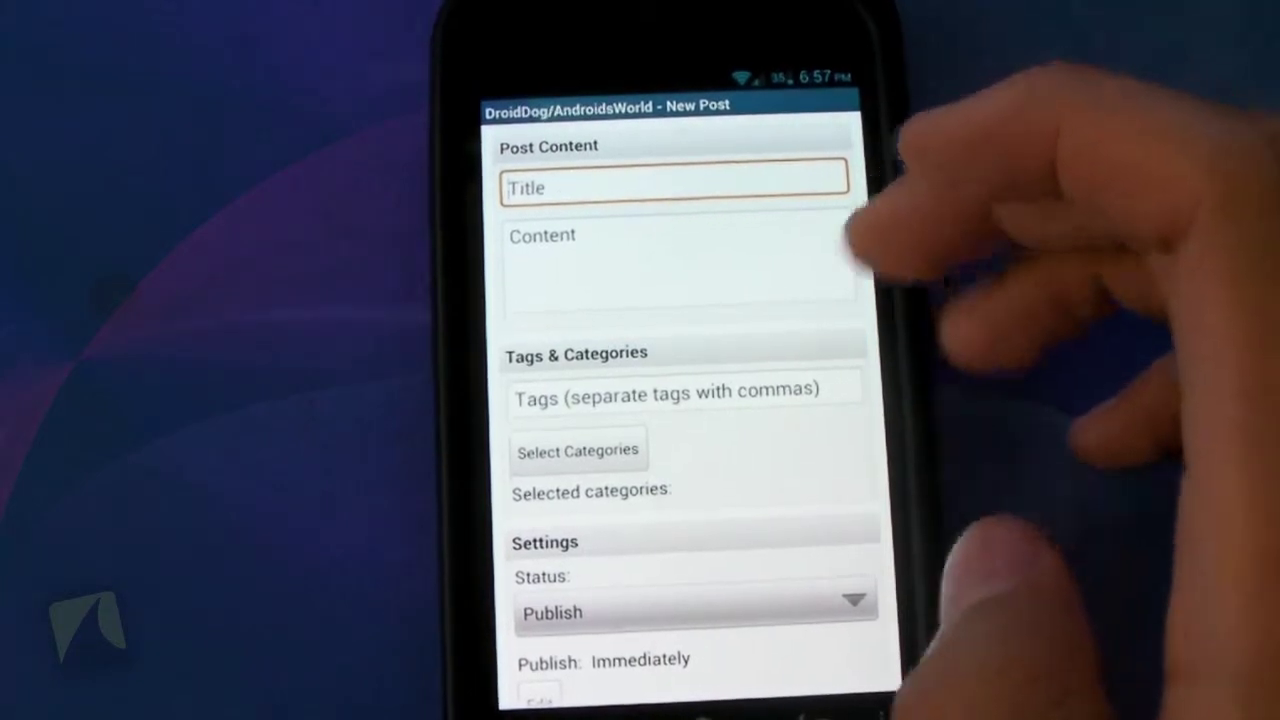
Discard the unsaved new post, then start a new page and discard it too
scroll("down", 3)
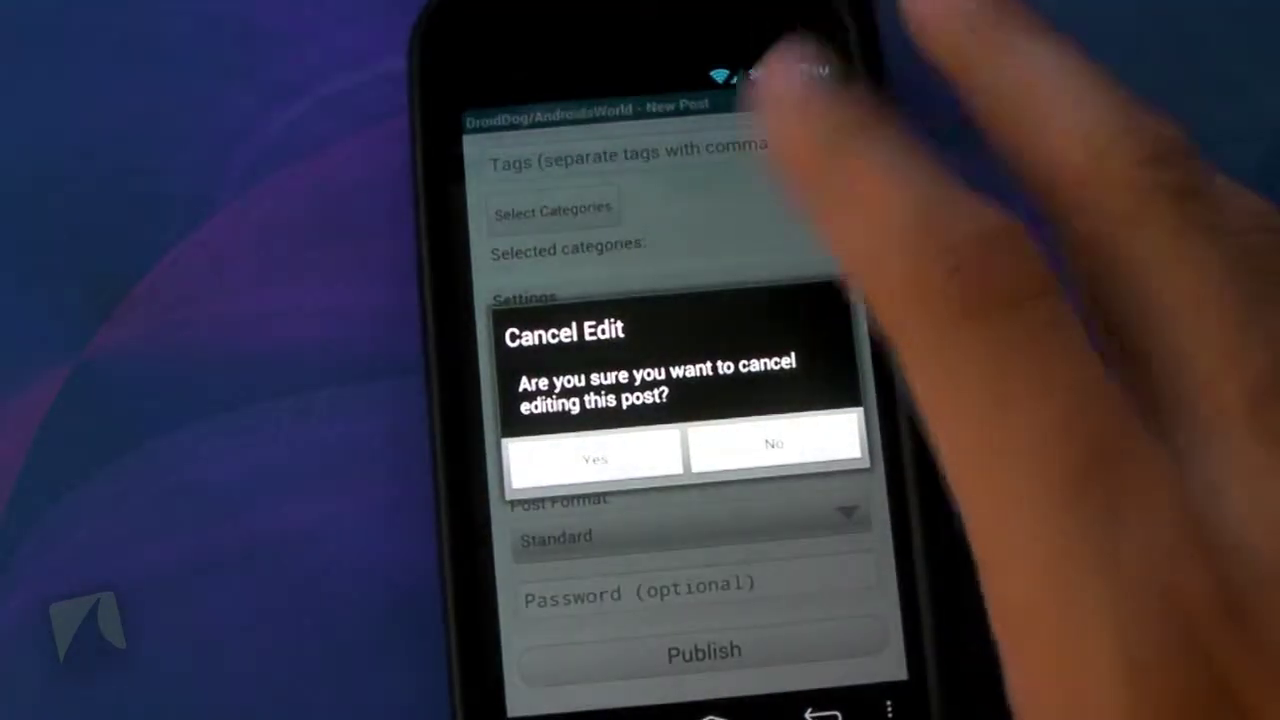
left_click(595, 456)
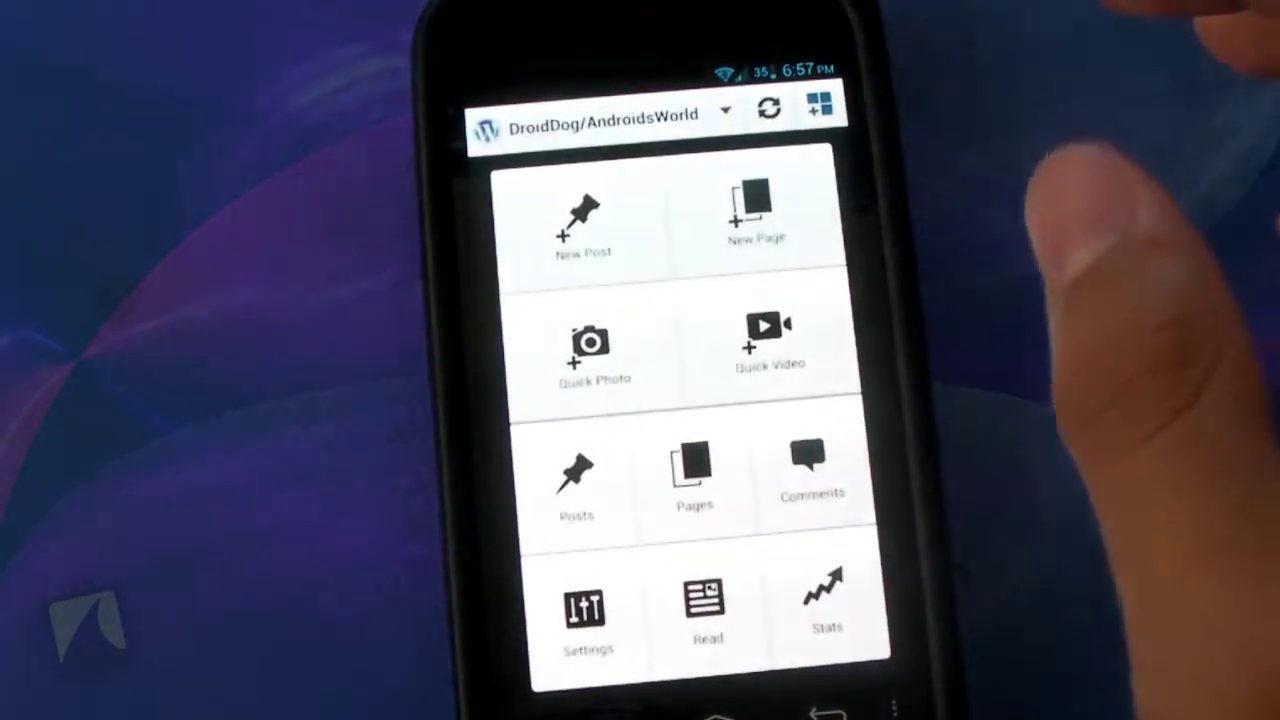
left_click(745, 210)
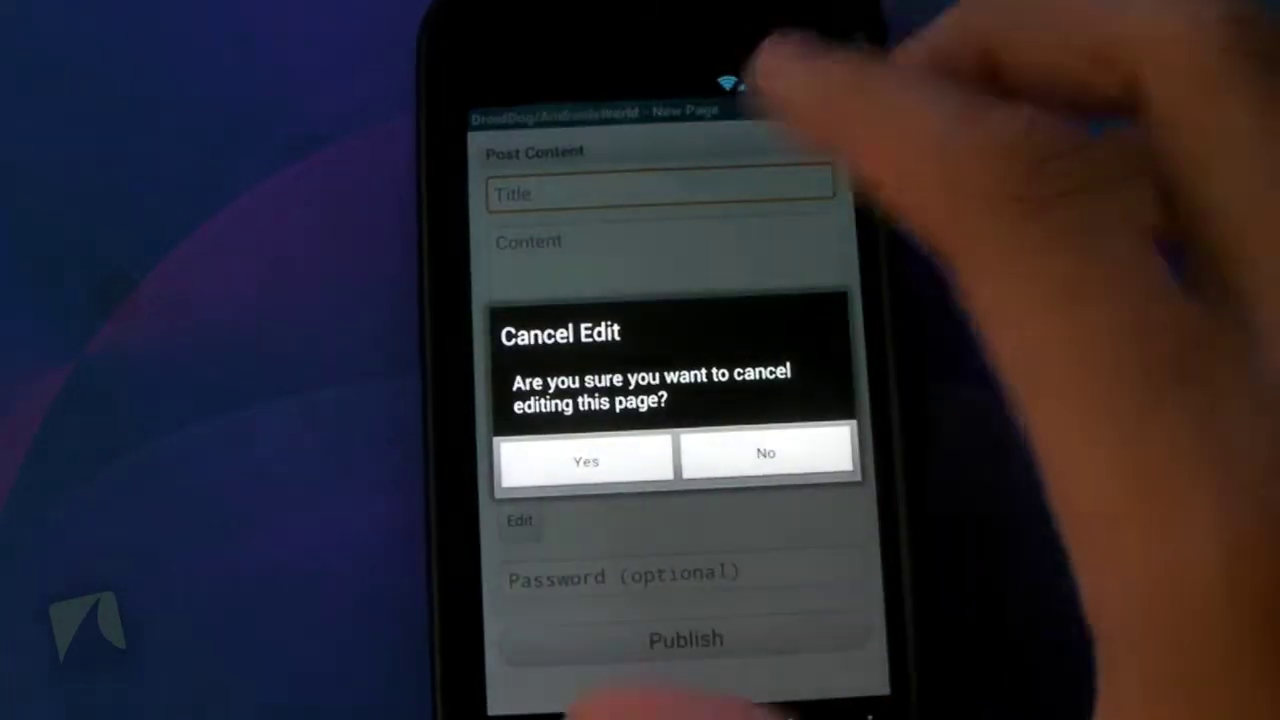
left_click(585, 461)
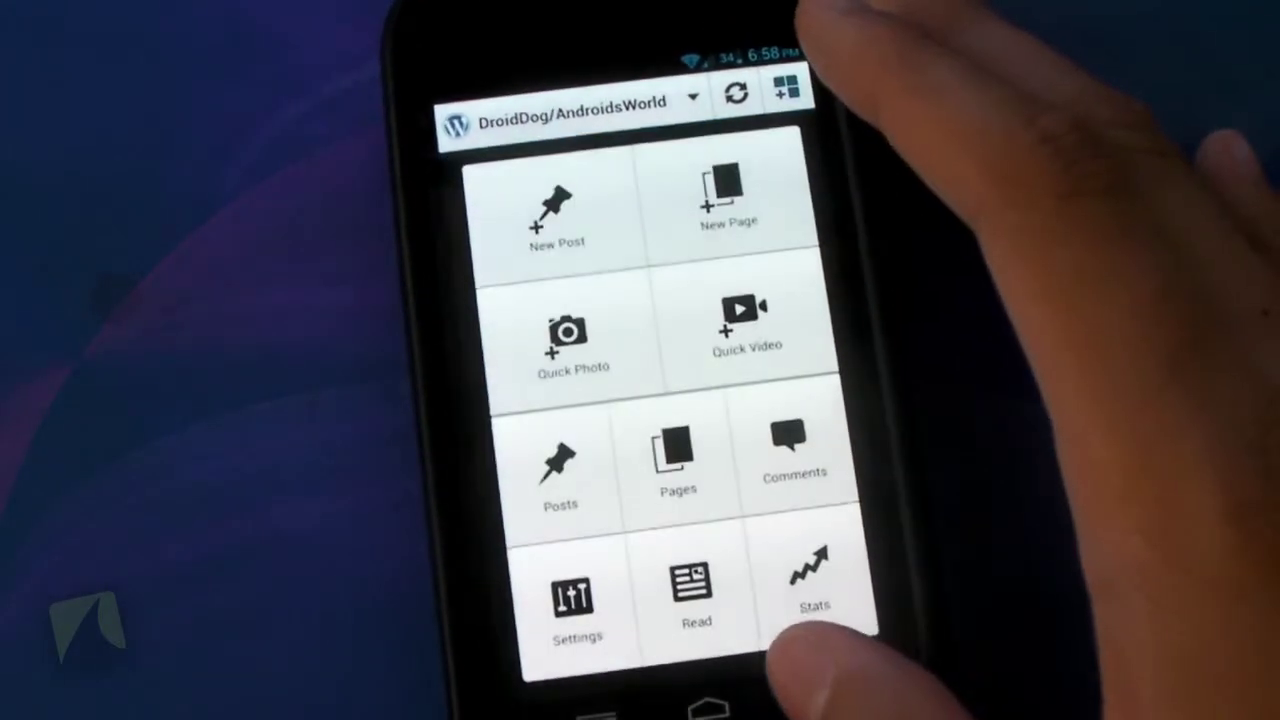
Open the Pages list showing only the About page, then return to the dashboard
left_click(672, 470)
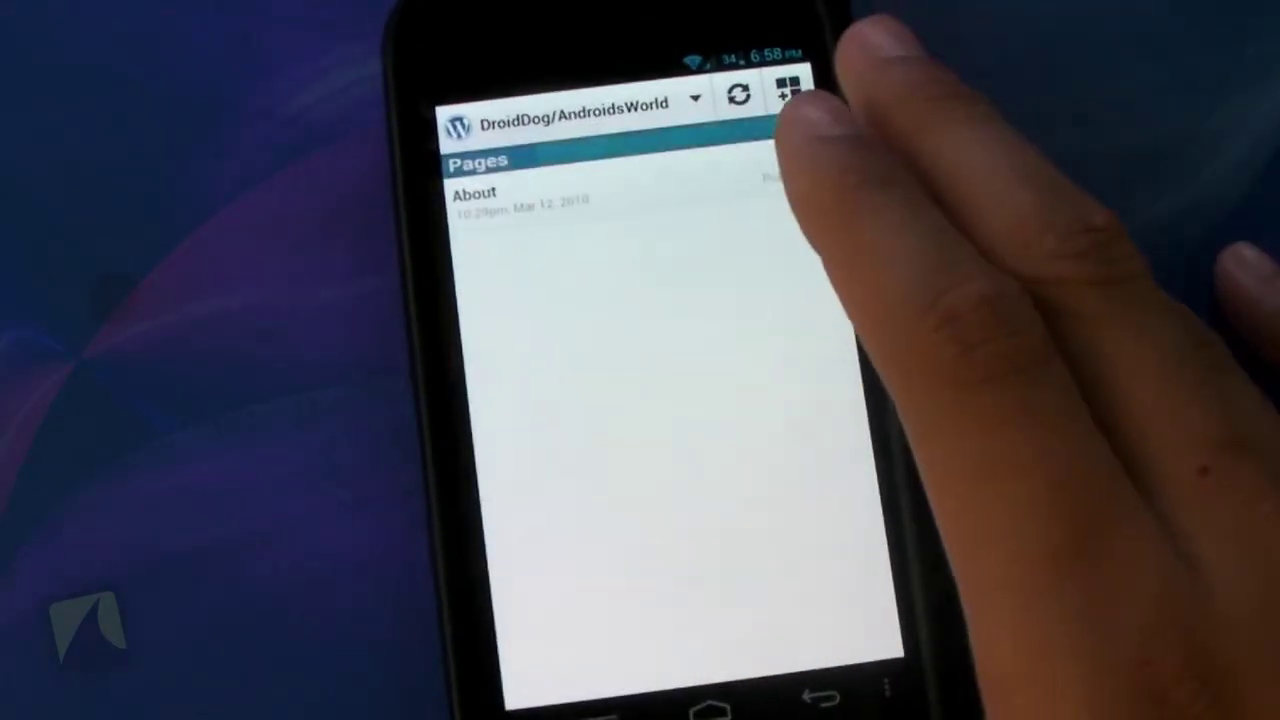
left_click(490, 195)
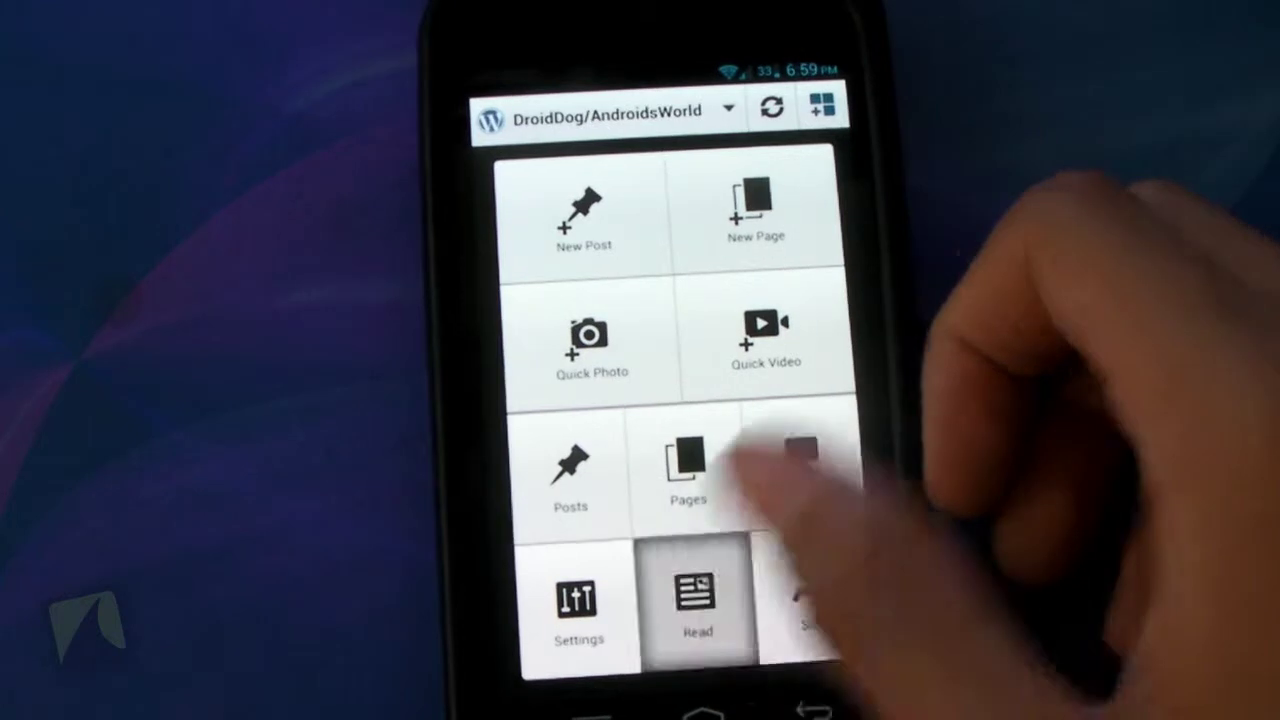
left_click(695, 605)
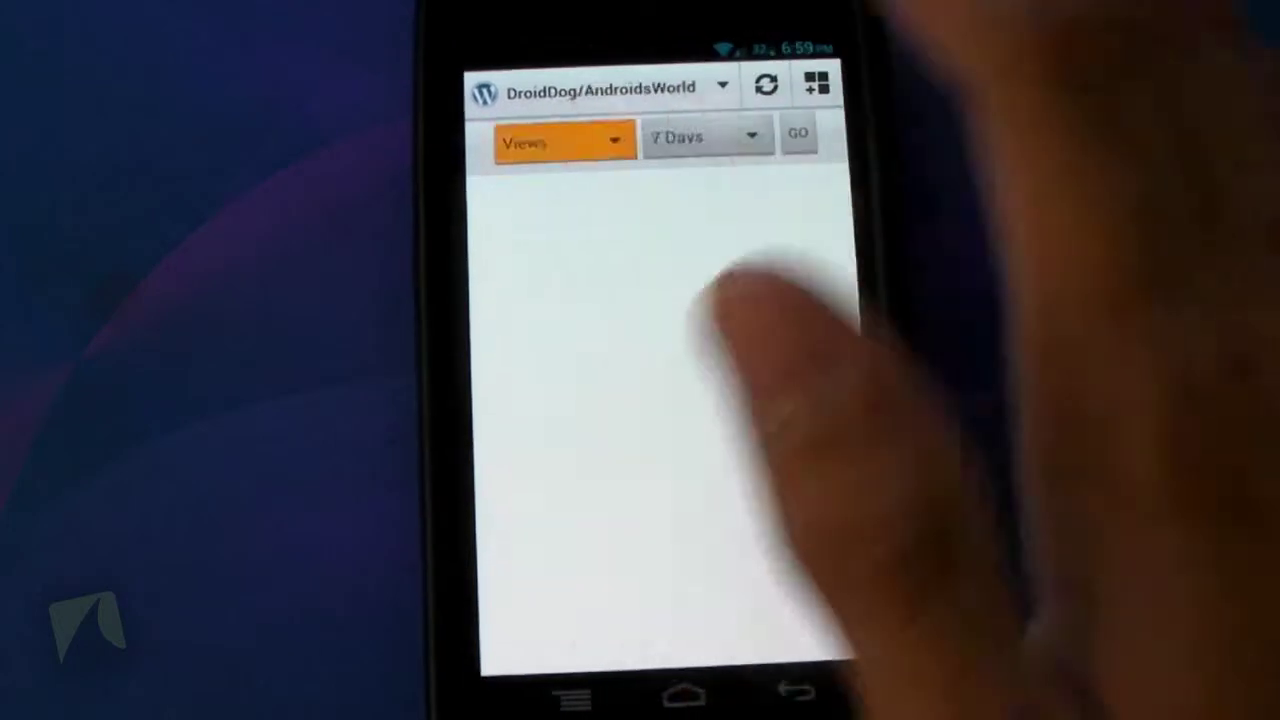
Load Views stats for the last 7 days, which reports no stats data found
left_click(707, 135)
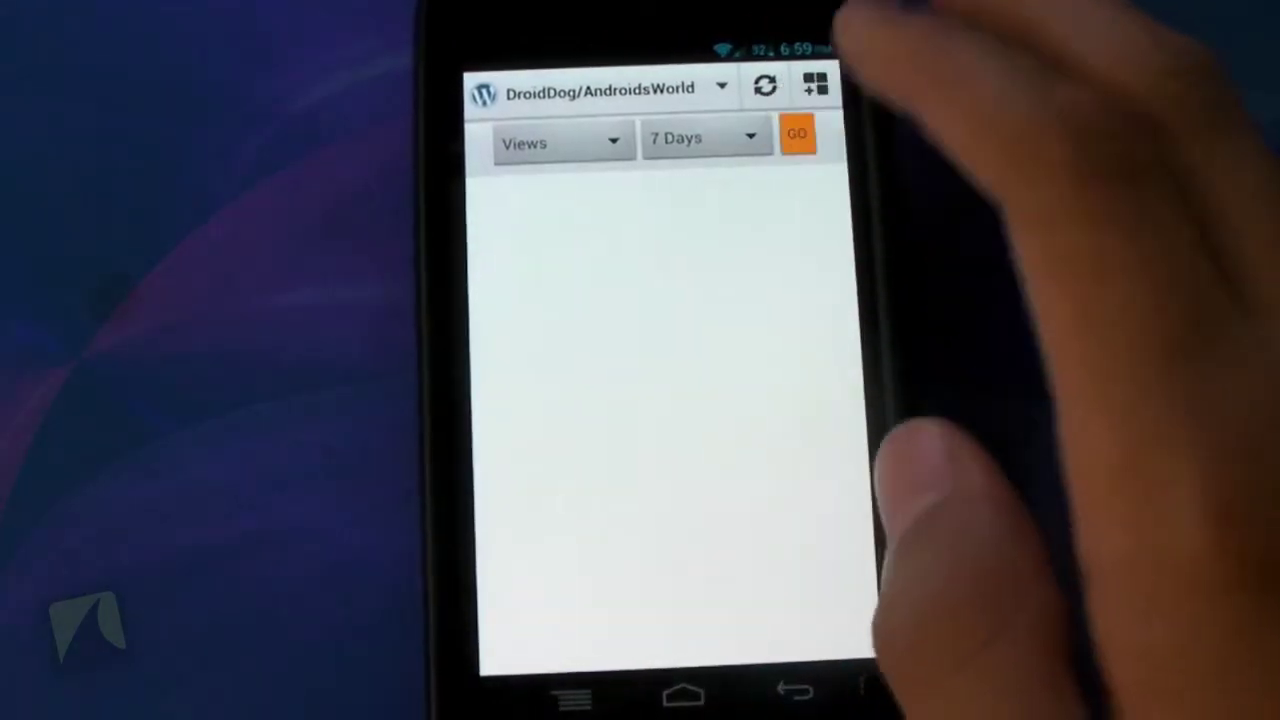
left_click(800, 136)
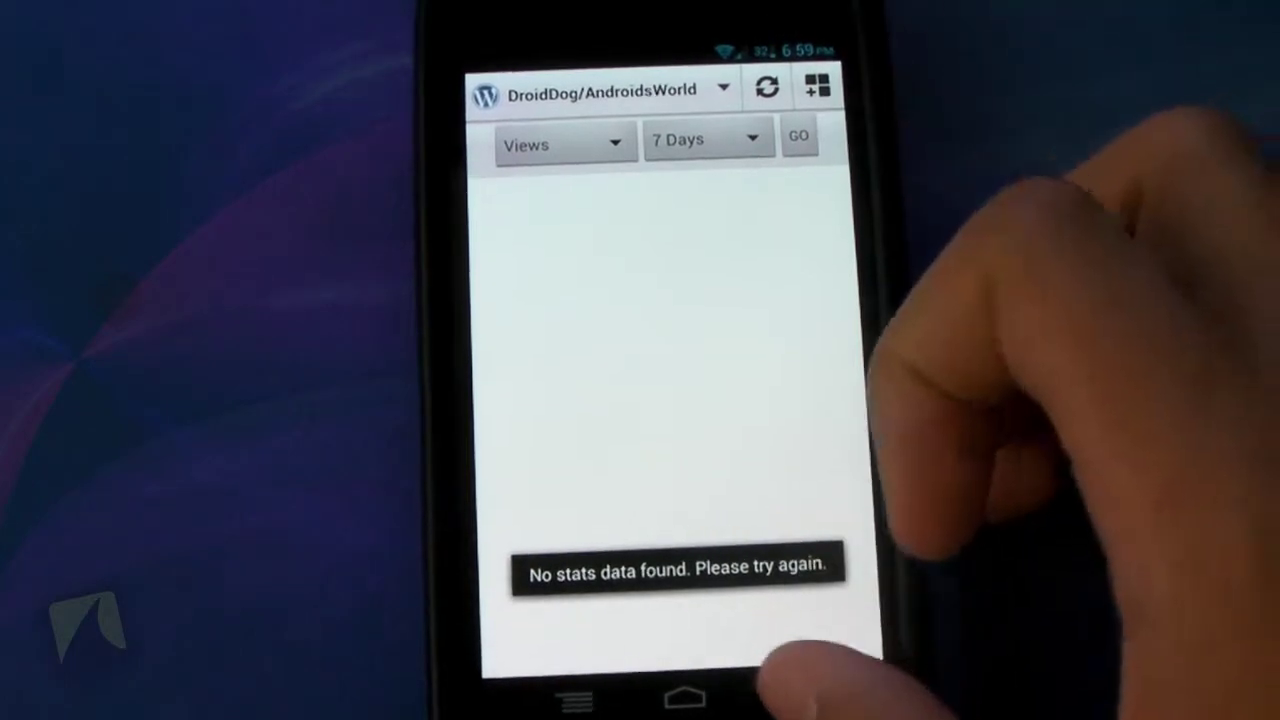